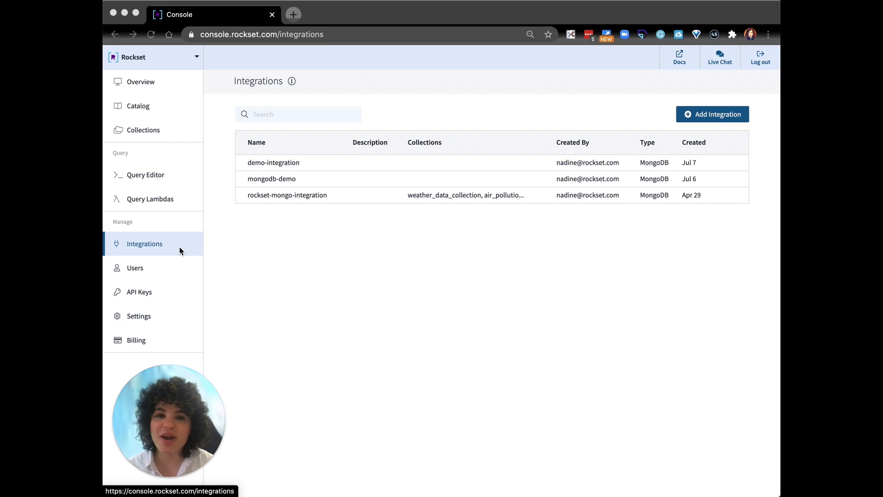
{"action": "mouse_move", "coordinate": [322, 246]}
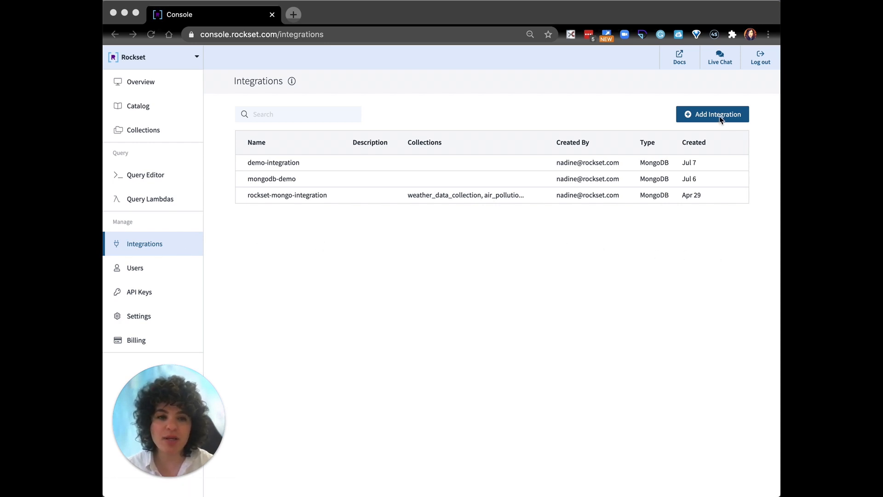
Begin a new integration and choose Amazon DynamoDB as the external service
{"action": "left_click", "coordinate": [712, 114]}
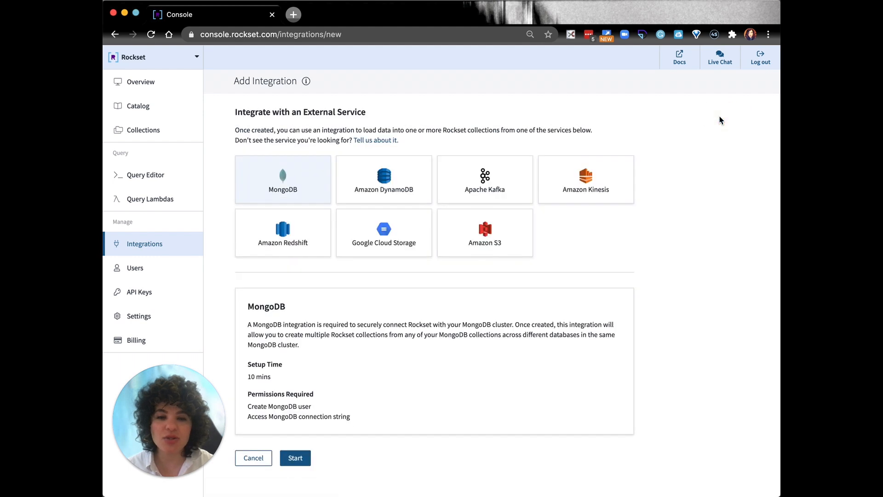
{"action": "mouse_move", "coordinate": [667, 135]}
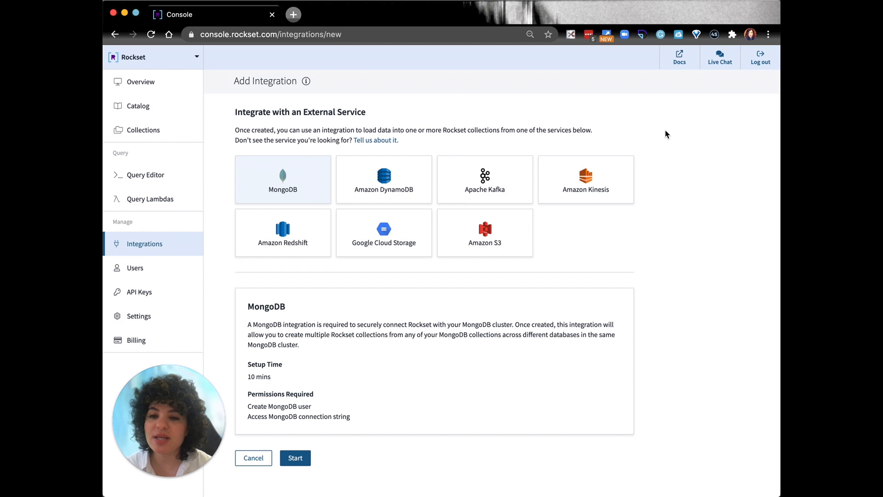
{"action": "mouse_move", "coordinate": [631, 226]}
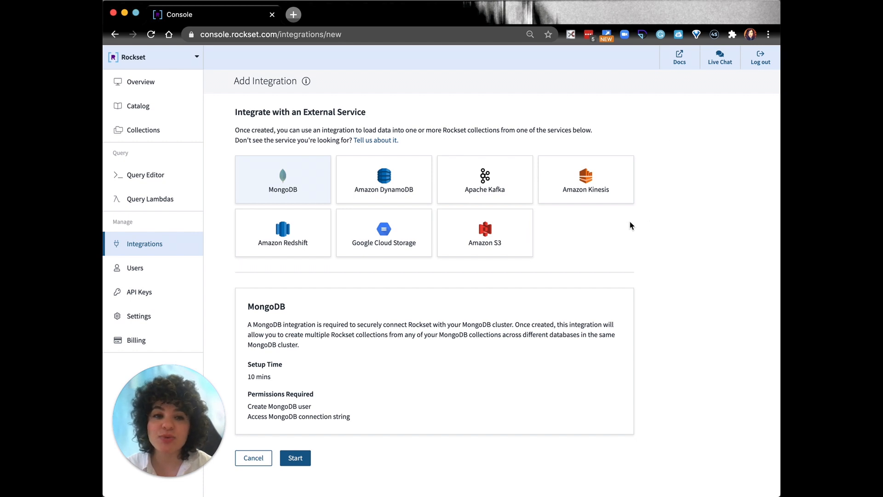
{"action": "mouse_move", "coordinate": [566, 235]}
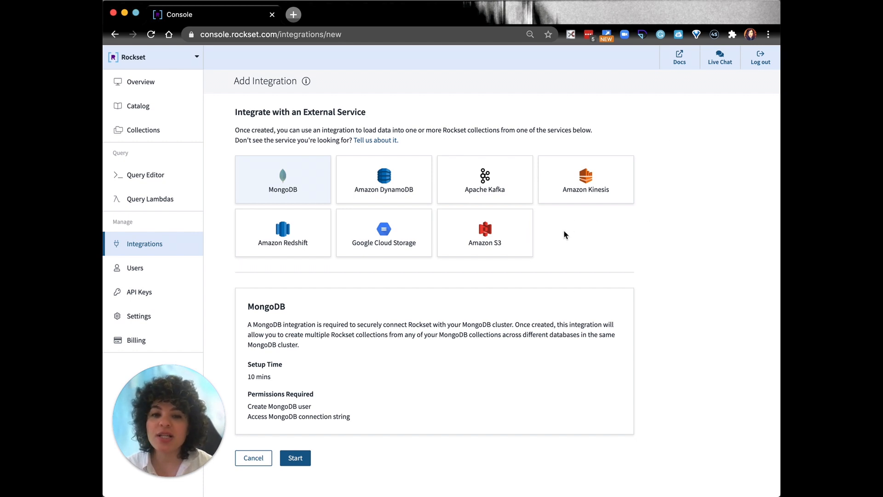
{"action": "mouse_move", "coordinate": [302, 200]}
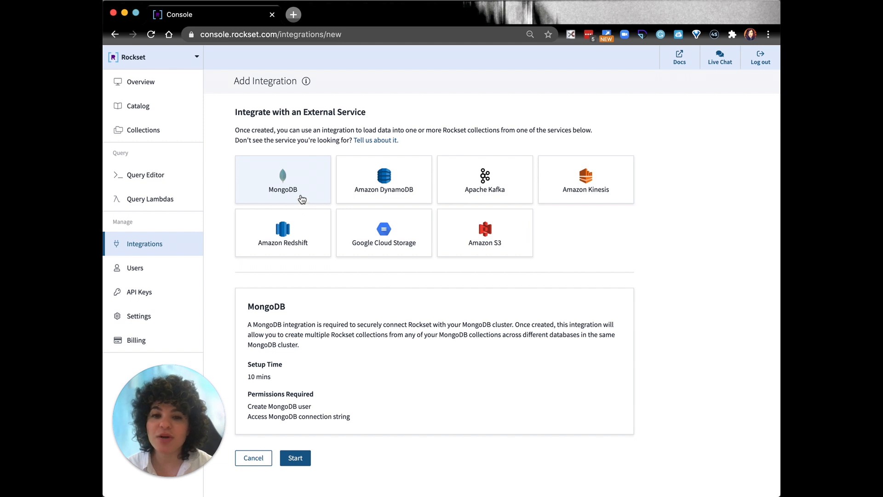
{"action": "mouse_move", "coordinate": [493, 214]}
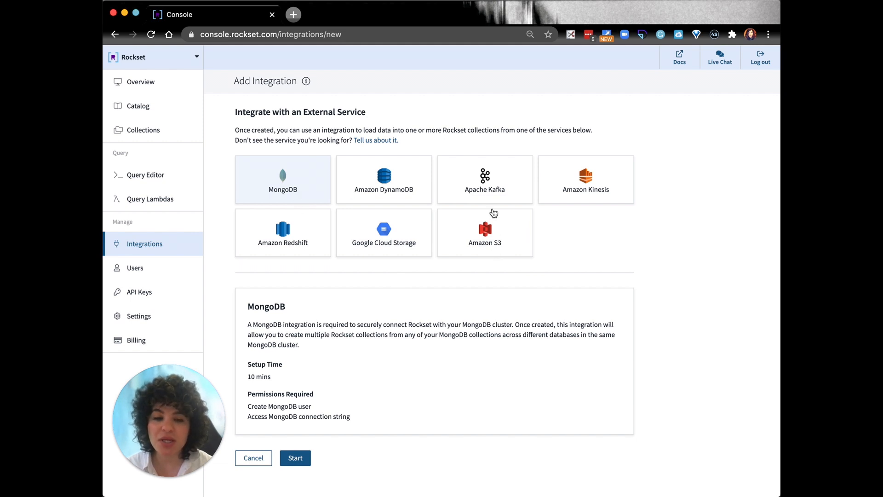
{"action": "mouse_move", "coordinate": [420, 174]}
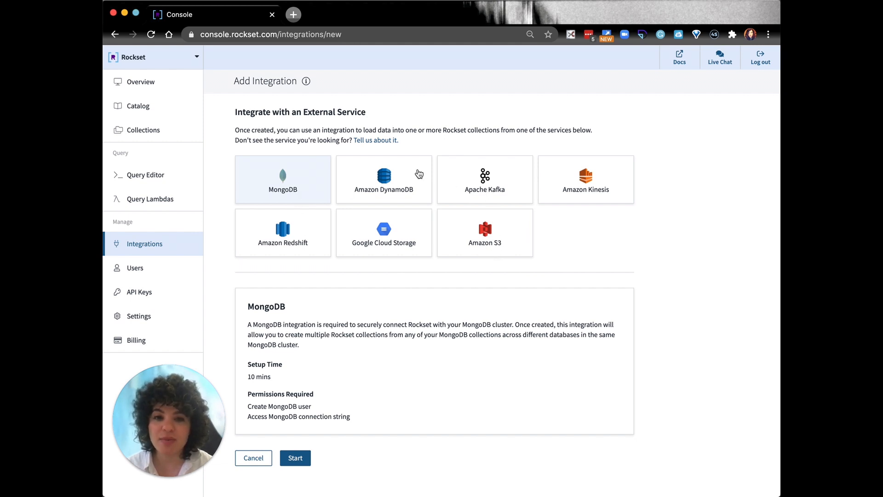
{"action": "left_click", "coordinate": [383, 179]}
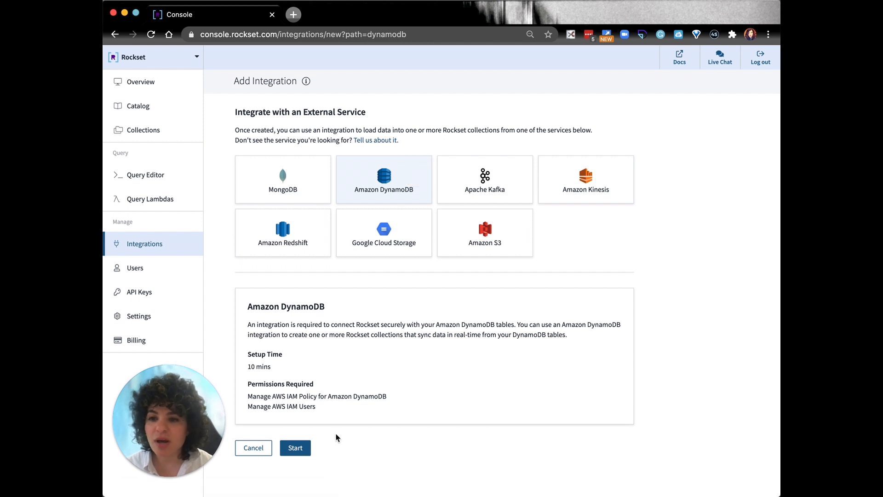
Start the DynamoDB setup form, review its IAM policy step, then leave it for the Collections list
{"action": "left_click", "coordinate": [295, 447]}
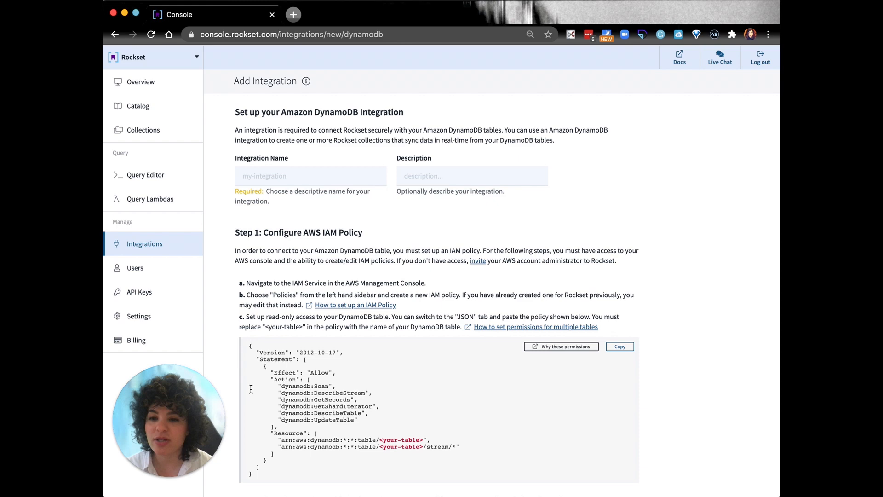
{"action": "scroll", "scroll_direction": "down", "scroll_amount": 3}
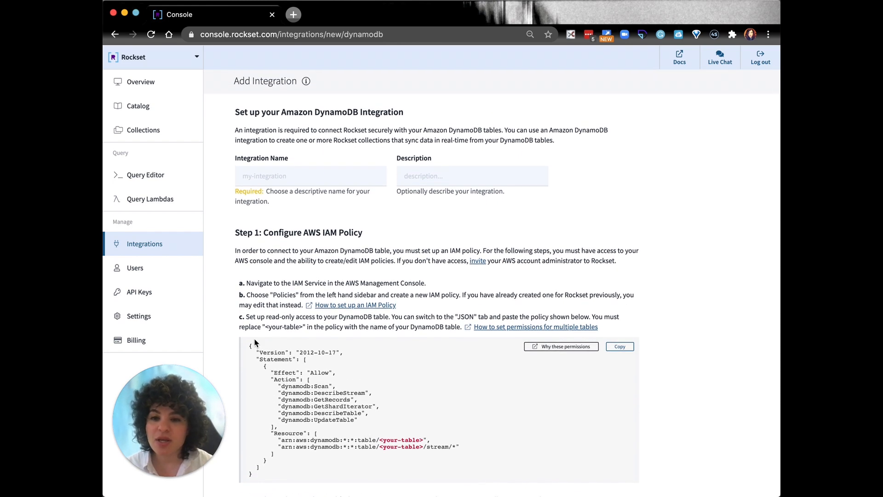
{"action": "mouse_move", "coordinate": [181, 155]}
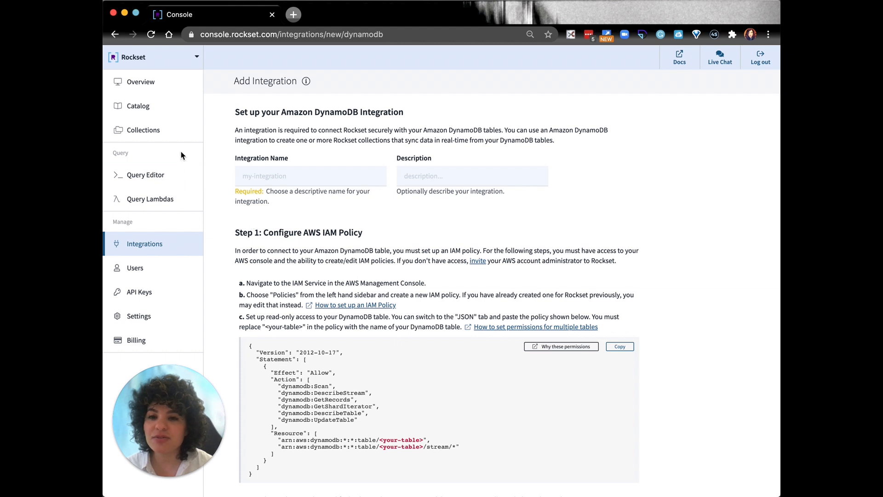
{"action": "left_click", "coordinate": [143, 130]}
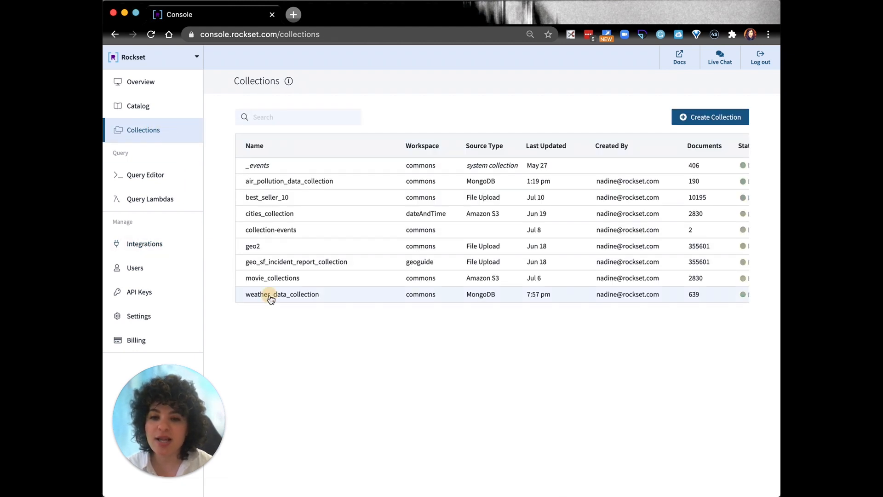
View weather_data_collection's summary, scrolling through its fields and 639 sample documents
{"action": "left_click", "coordinate": [282, 294]}
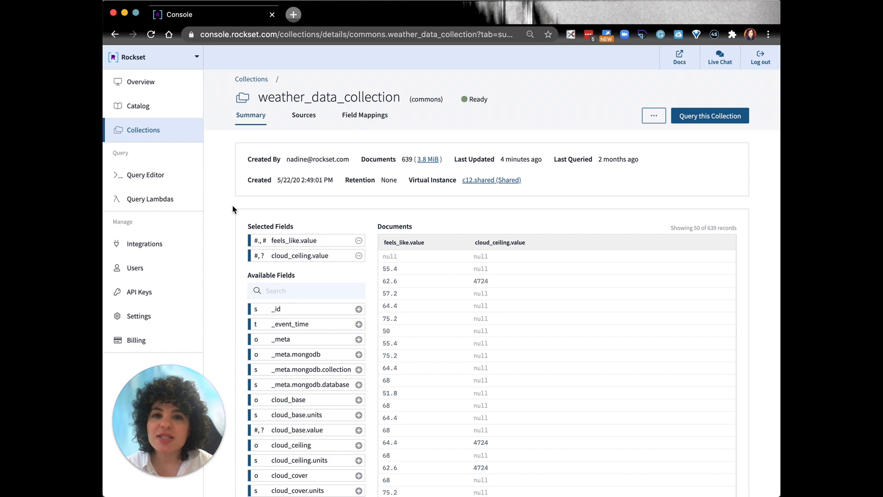
{"action": "scroll", "scroll_direction": "down", "scroll_amount": 3}
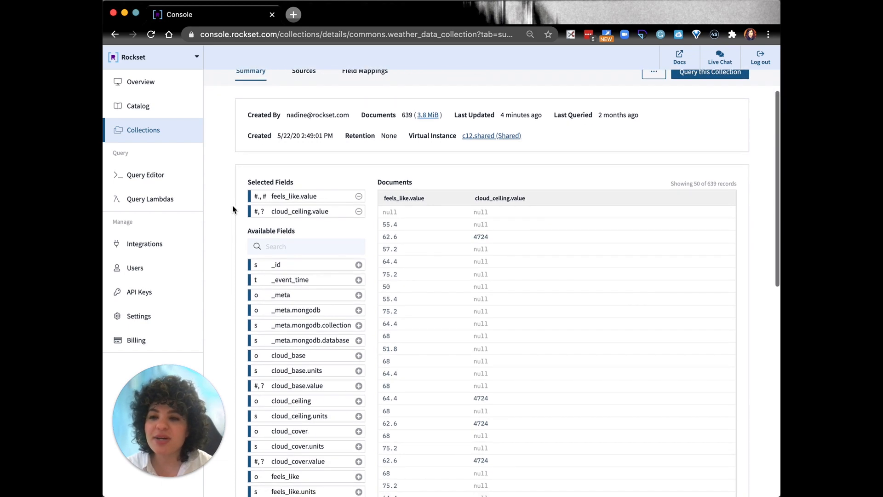
{"action": "scroll", "scroll_direction": "down", "scroll_amount": 3}
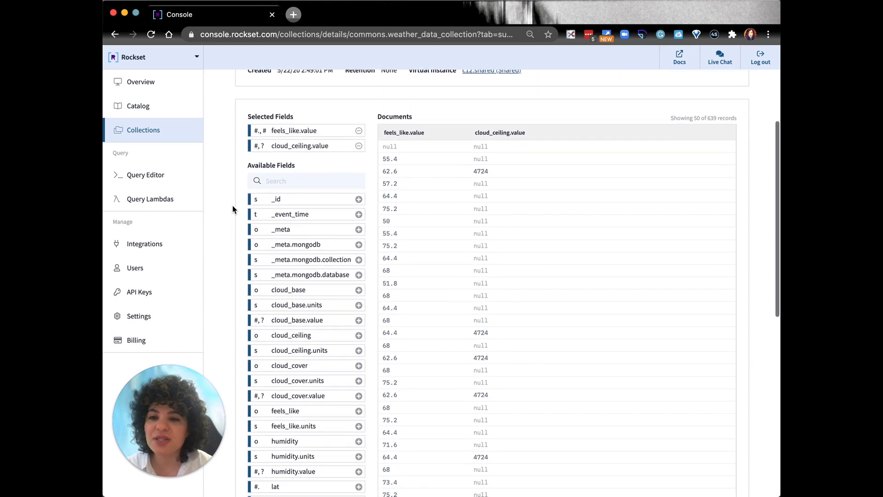
{"action": "scroll", "scroll_direction": "down", "scroll_amount": 3}
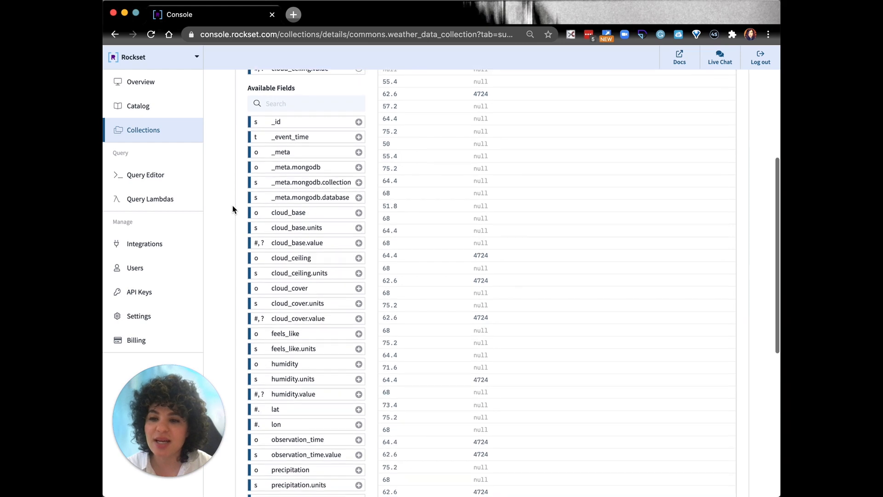
{"action": "scroll", "scroll_direction": "down", "scroll_amount": 3}
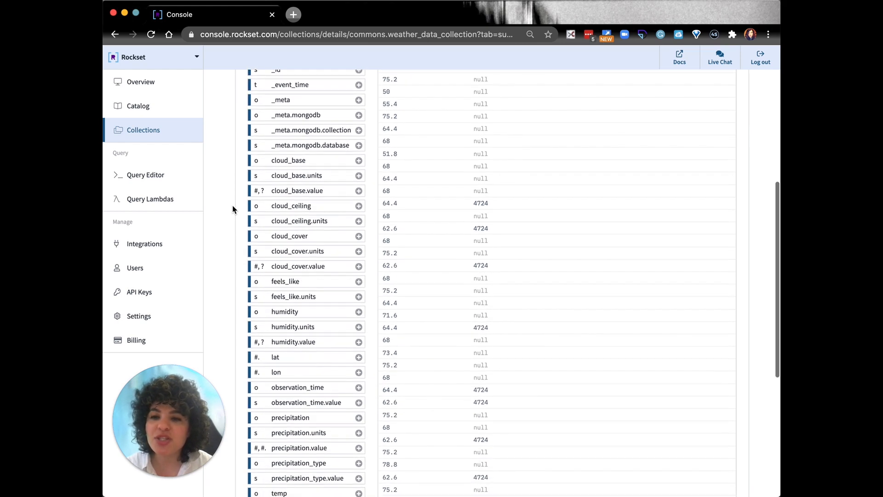
{"action": "scroll", "scroll_direction": "down", "scroll_amount": 3}
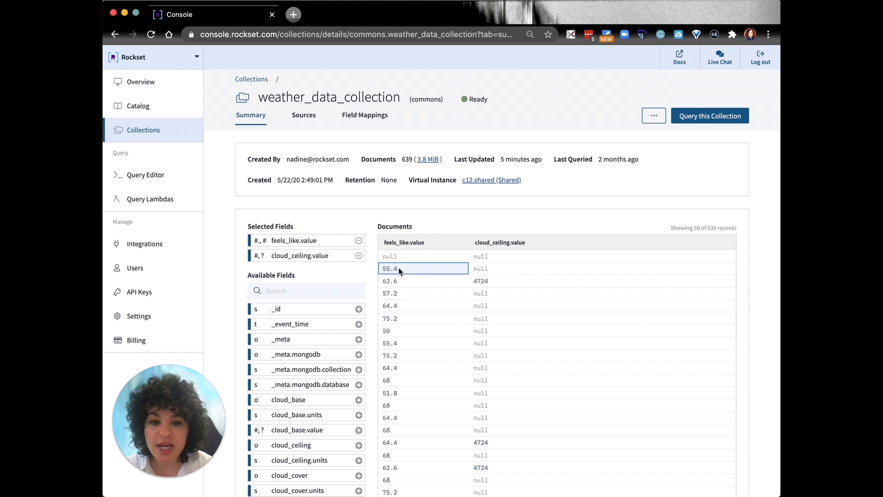
{"action": "left_click", "coordinate": [422, 330]}
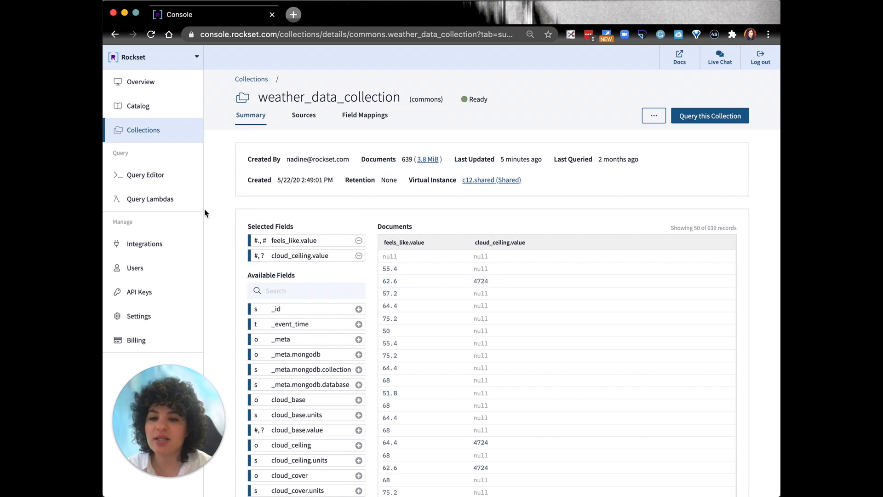
Run the PM10 and temperature join query in Query Editor (37 rows), then start creating a Query Lambda
{"action": "left_click", "coordinate": [146, 175]}
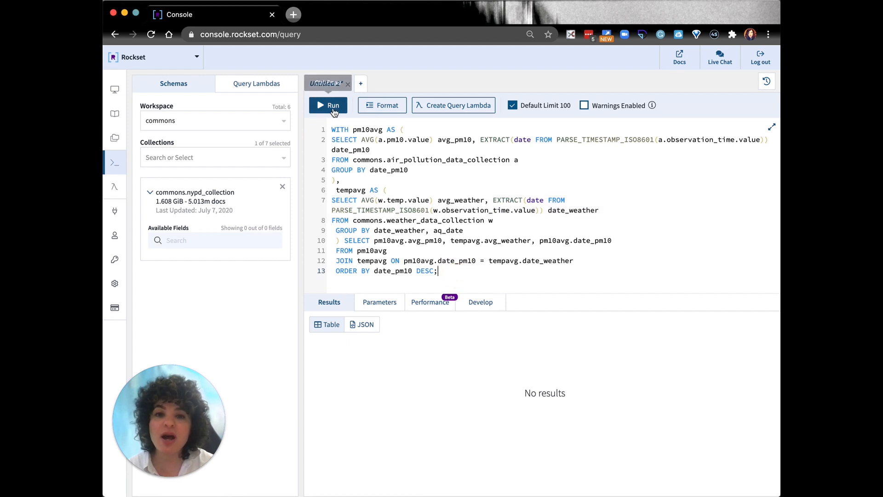
{"action": "left_click", "coordinate": [328, 105]}
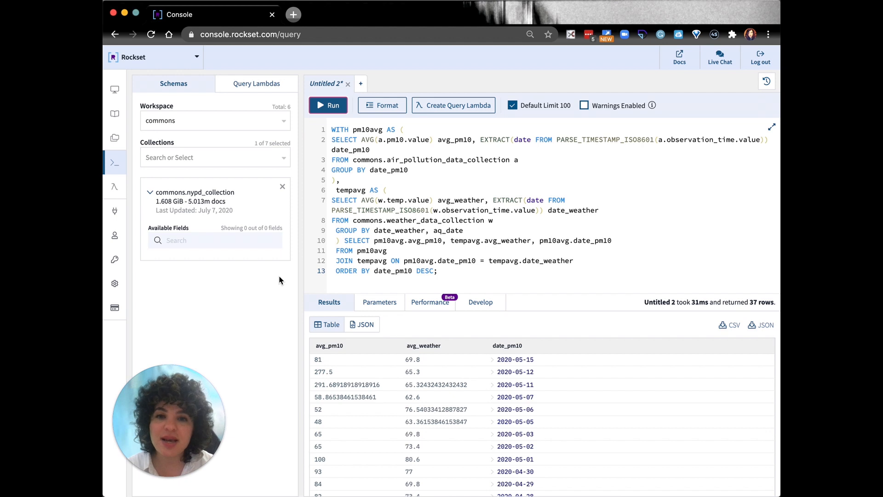
{"action": "mouse_move", "coordinate": [289, 375]}
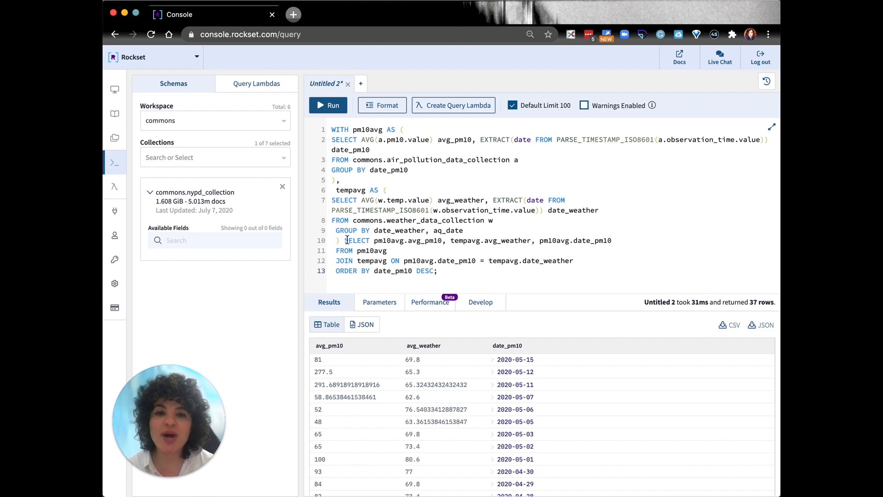
{"action": "left_click", "coordinate": [453, 105]}
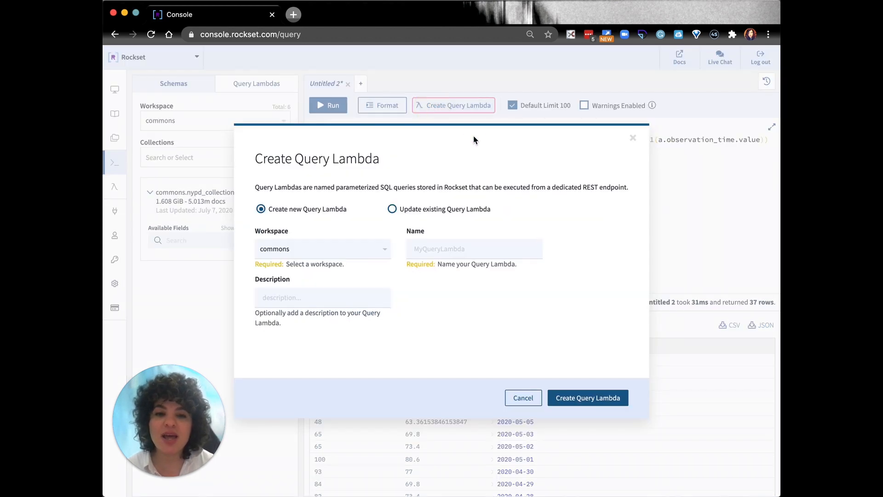